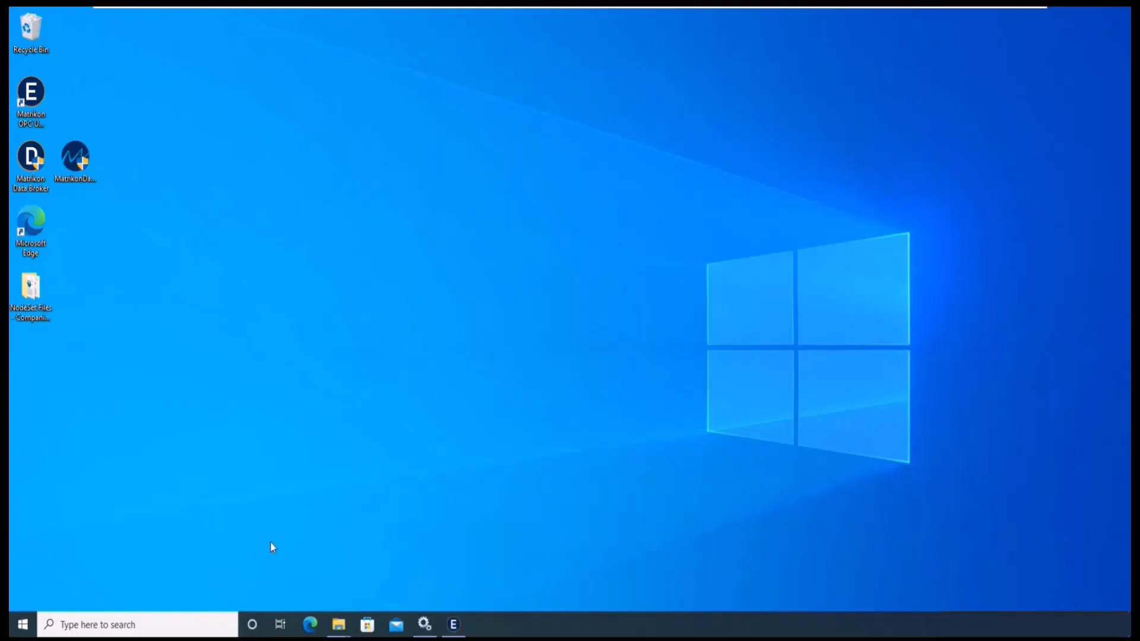
mouse_move(453, 625)
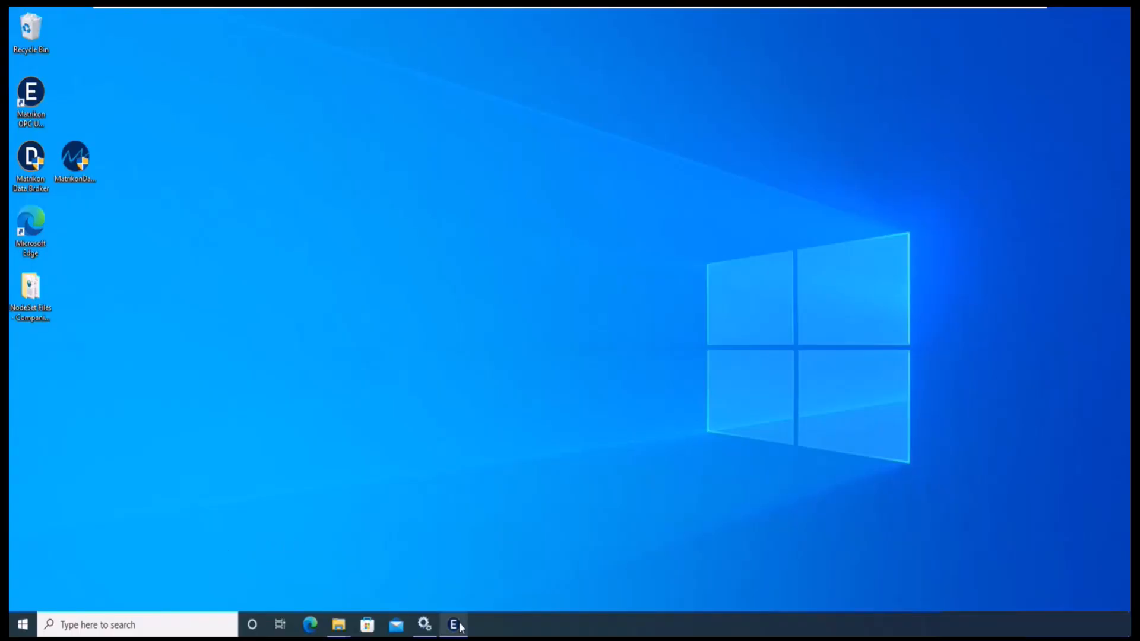
Bring Matrikon OPC UA Explorer to the front from the taskbar
click(453, 624)
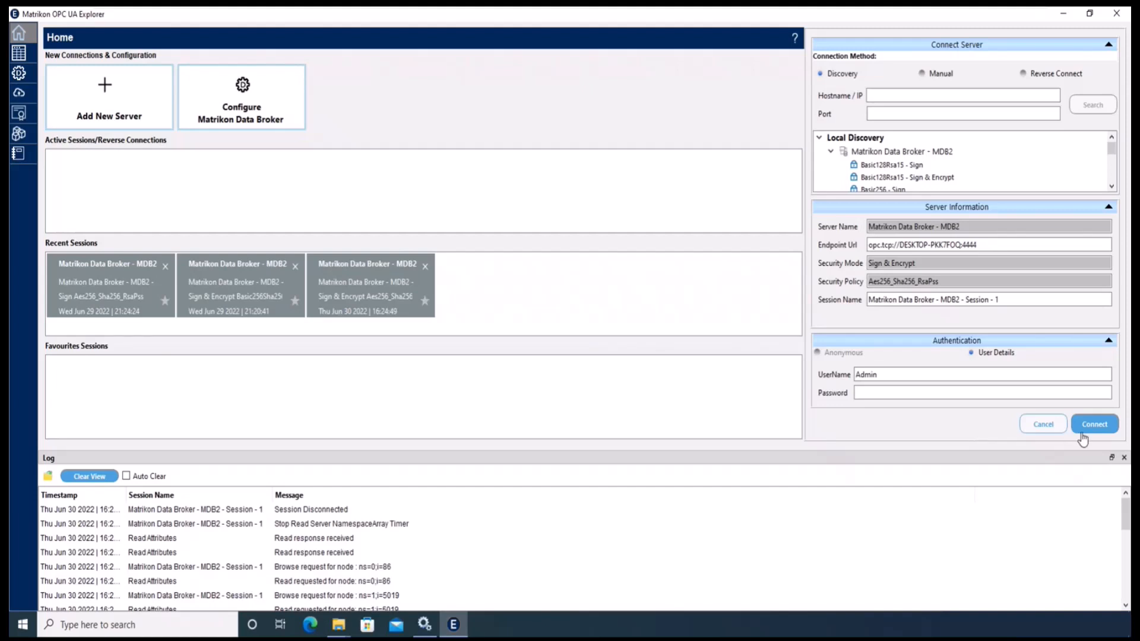
Connect to the MDB2 Data Broker and show Data Modeling's Instance Management
click(1094, 424)
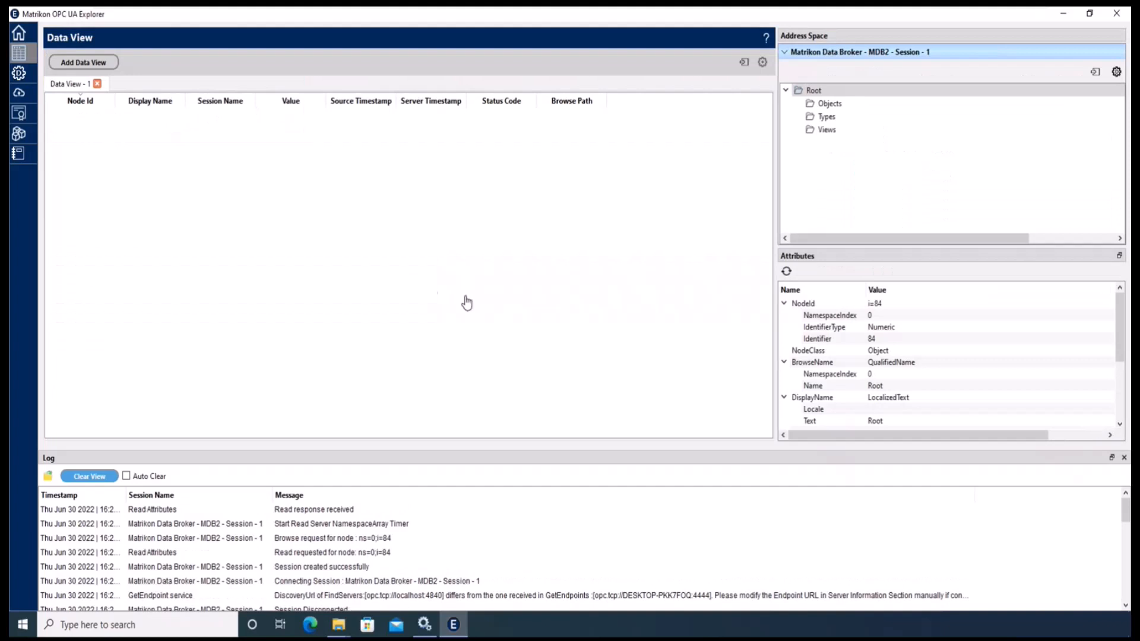
mouse_move(41, 145)
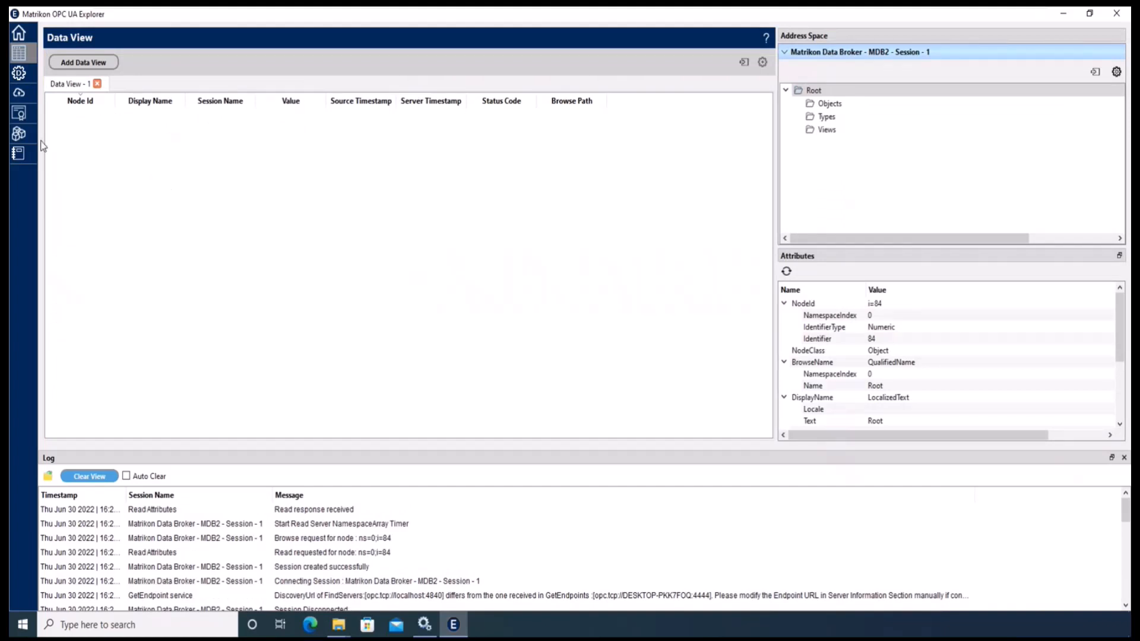
mouse_move(19, 133)
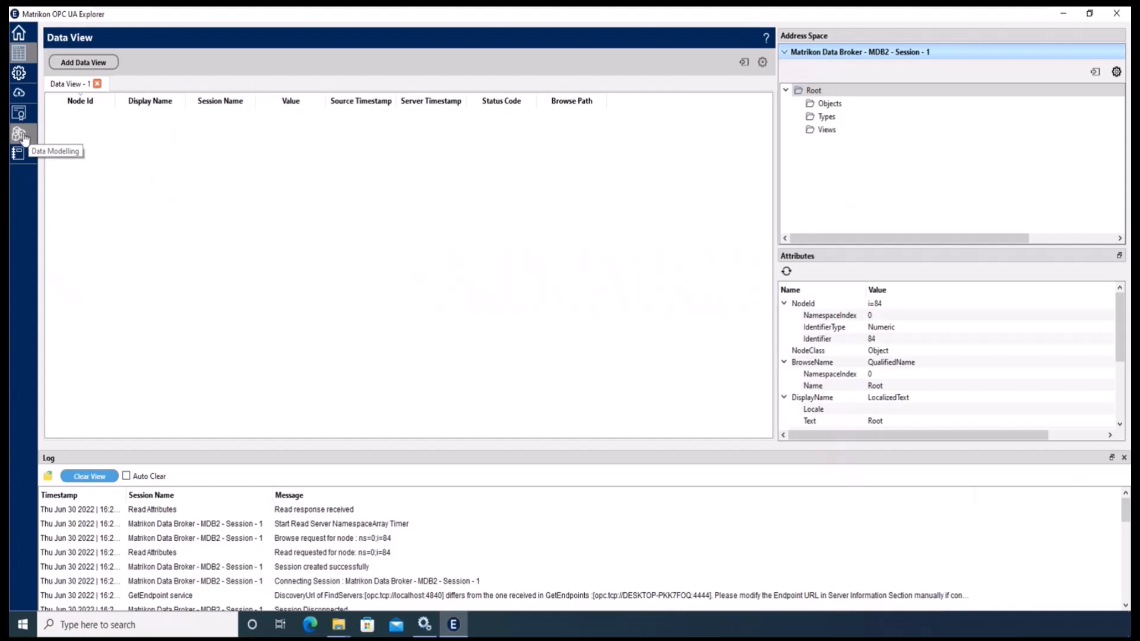
click(18, 135)
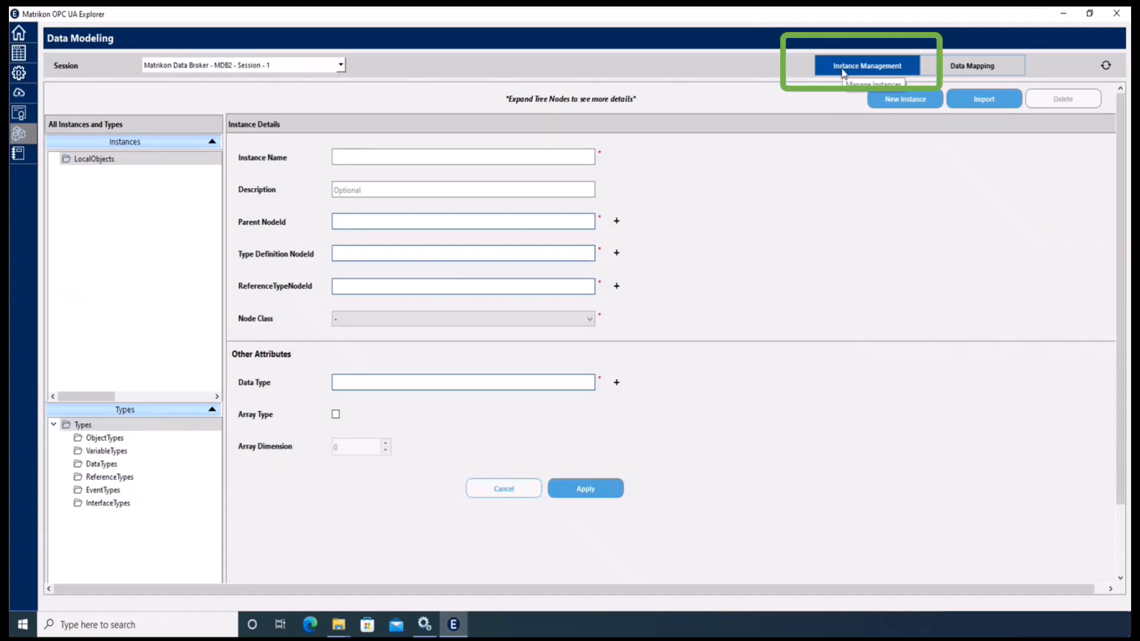
mouse_move(882, 181)
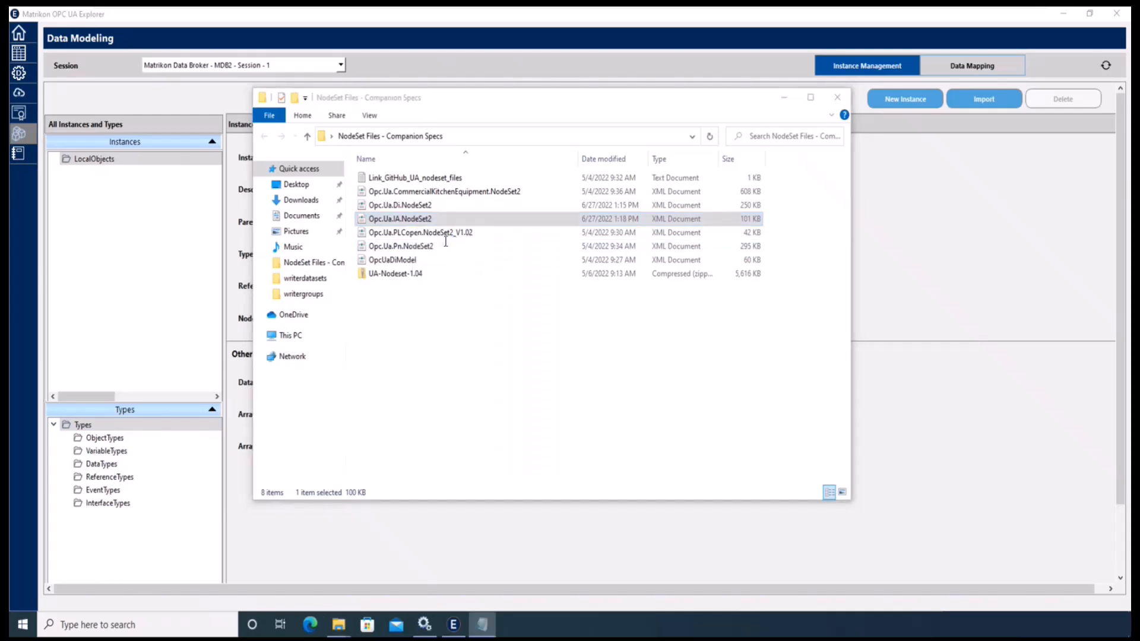
Open Opc.Ua.IA.NodeSet2 in Notepad, highlight its DI RequiredModel URI, and close it
double_click(399, 220)
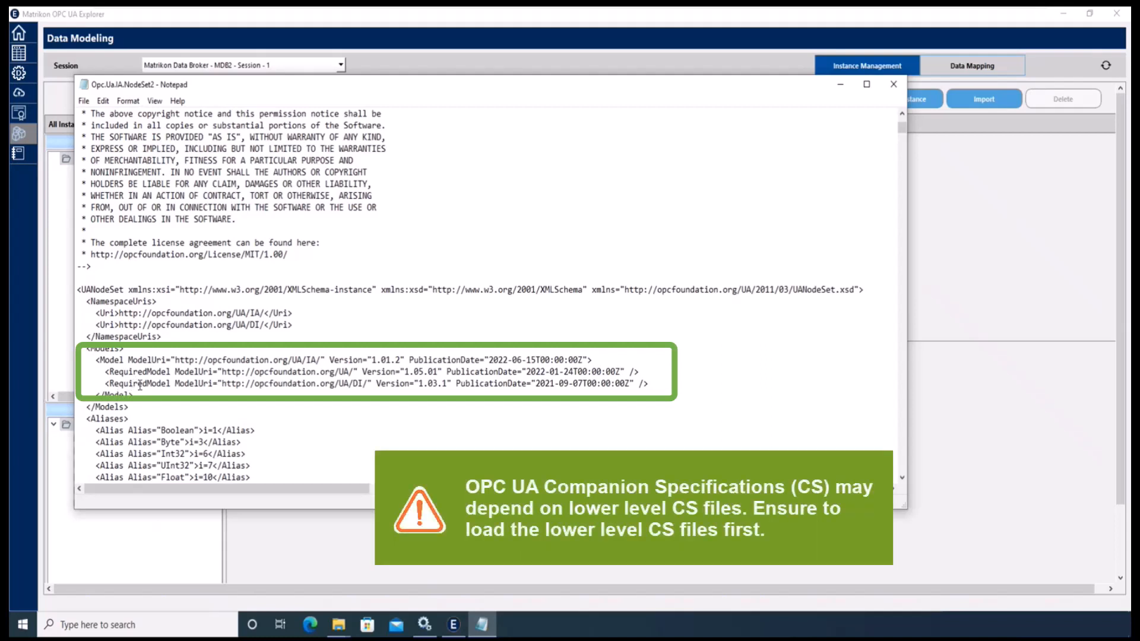
double_click(342, 384)
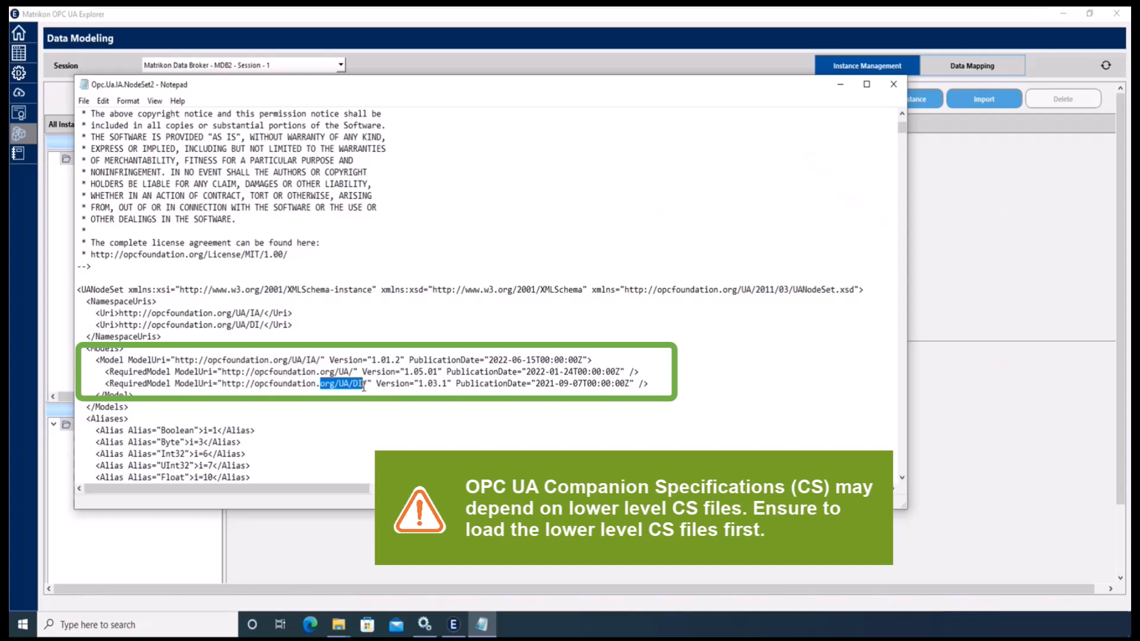
mouse_move(891, 101)
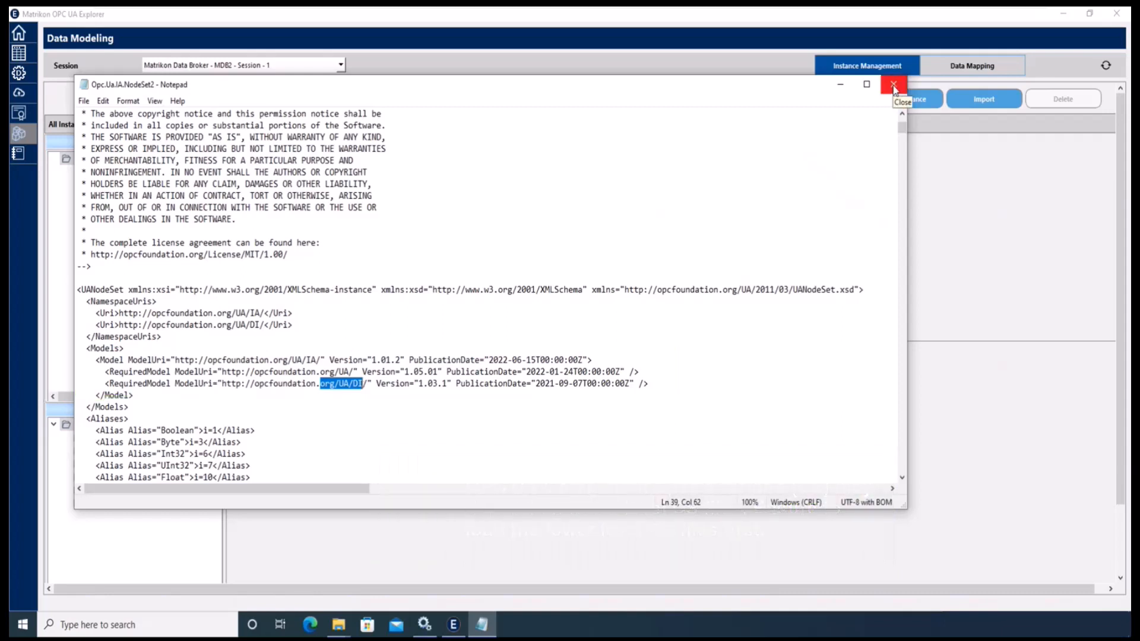
click(893, 84)
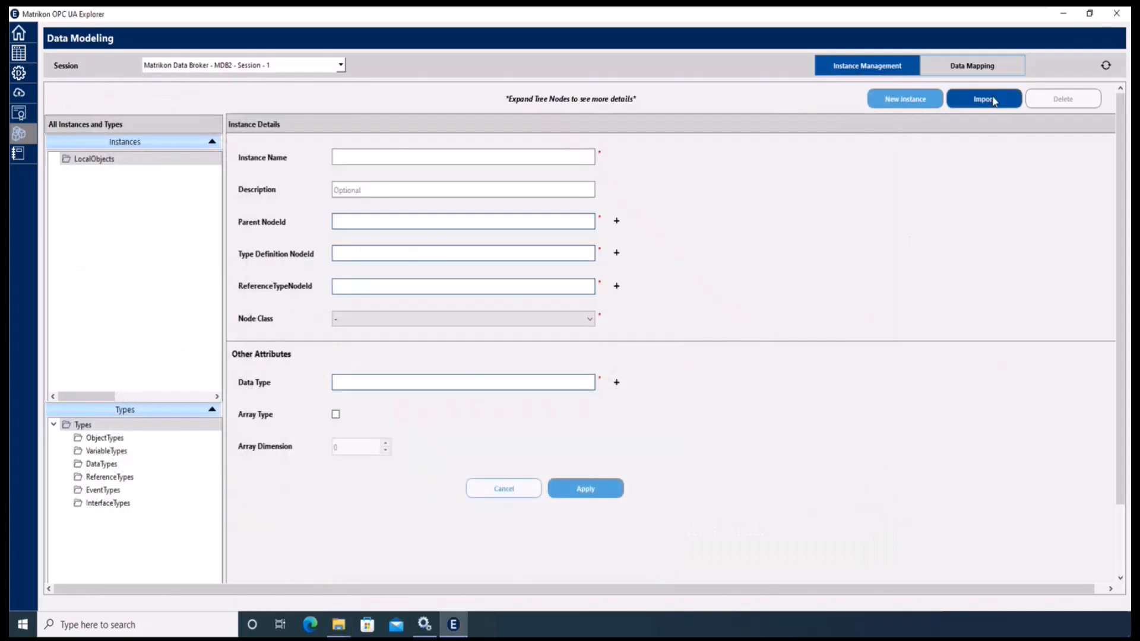
Add Opc.Ua.Di.NodeSet2 to the import list and validate its schema
click(984, 99)
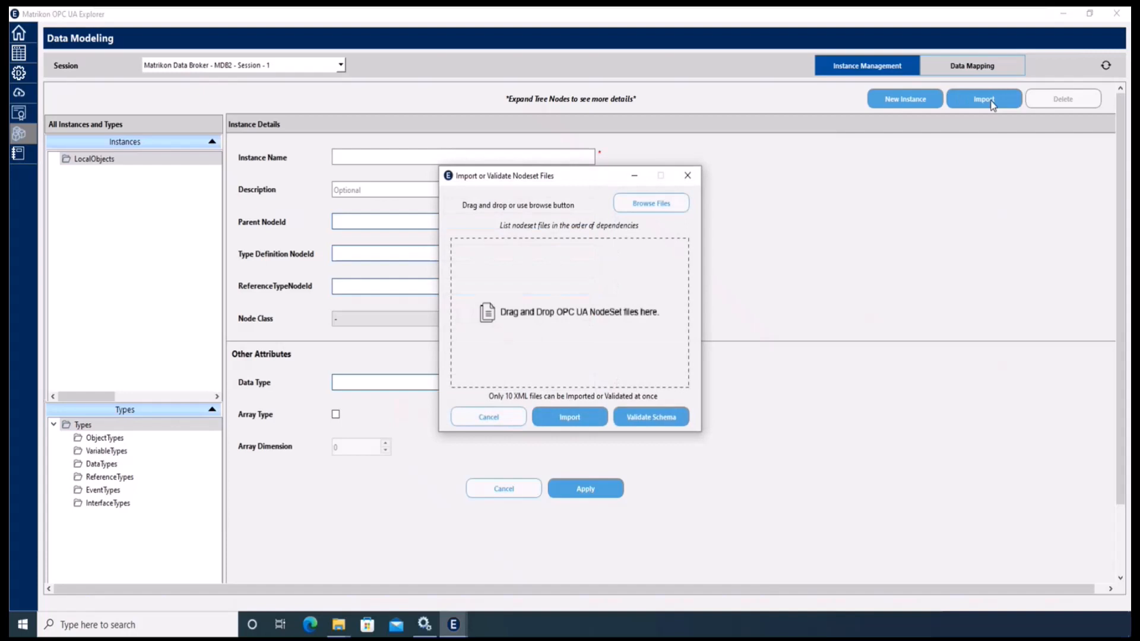
click(649, 203)
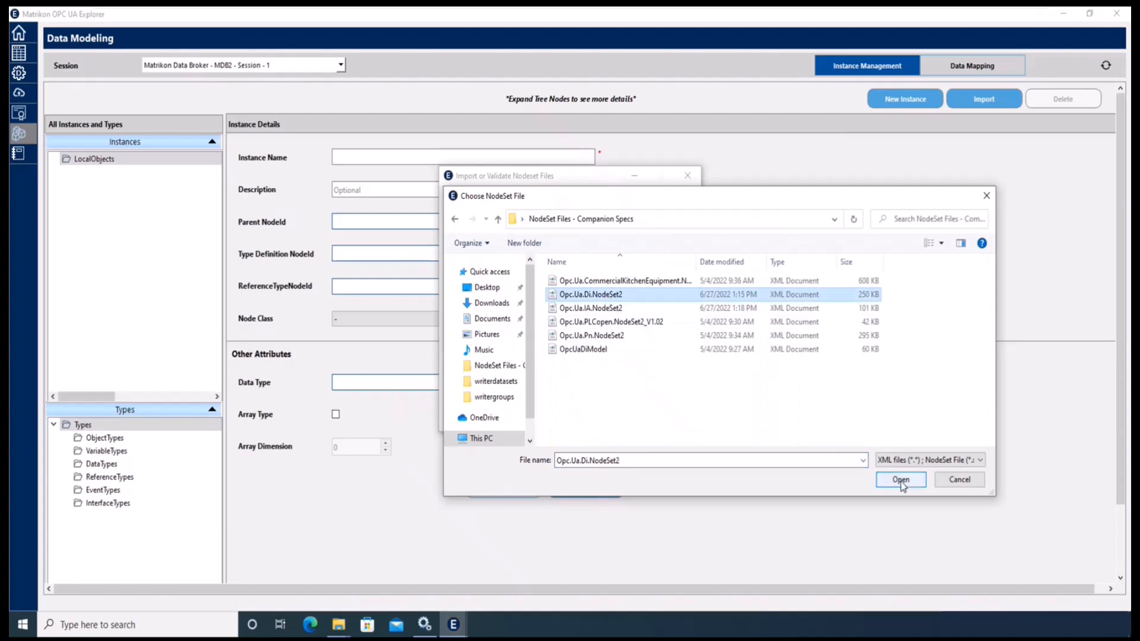
click(900, 479)
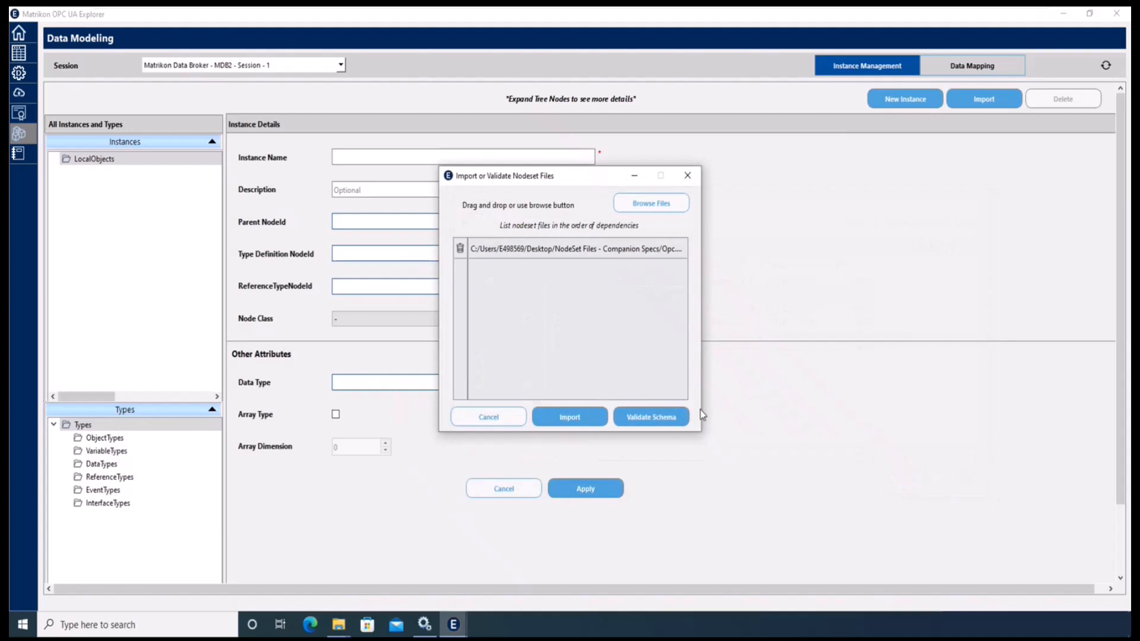
click(650, 417)
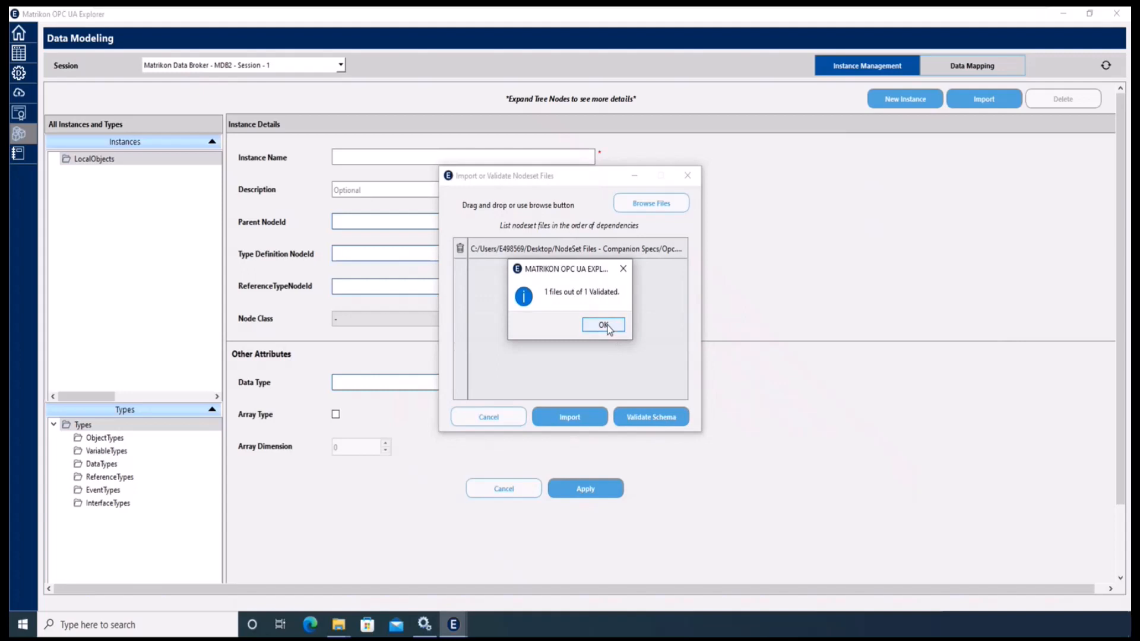
click(603, 324)
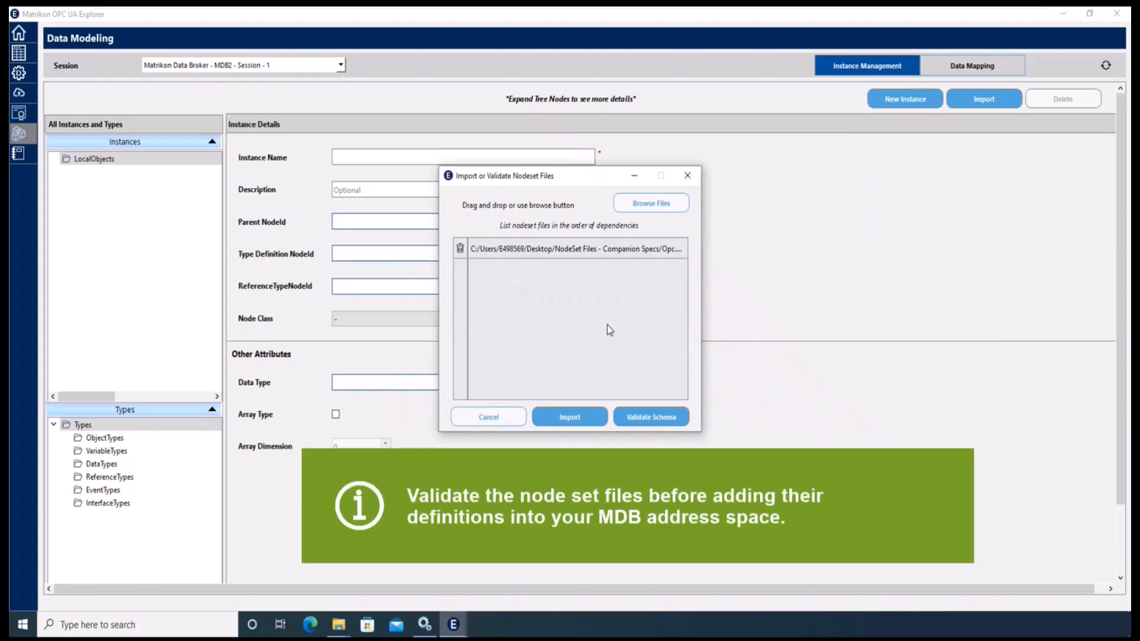
Import the validated Opc.Ua.Di.NodeSet2 file and acknowledge the success message
click(569, 417)
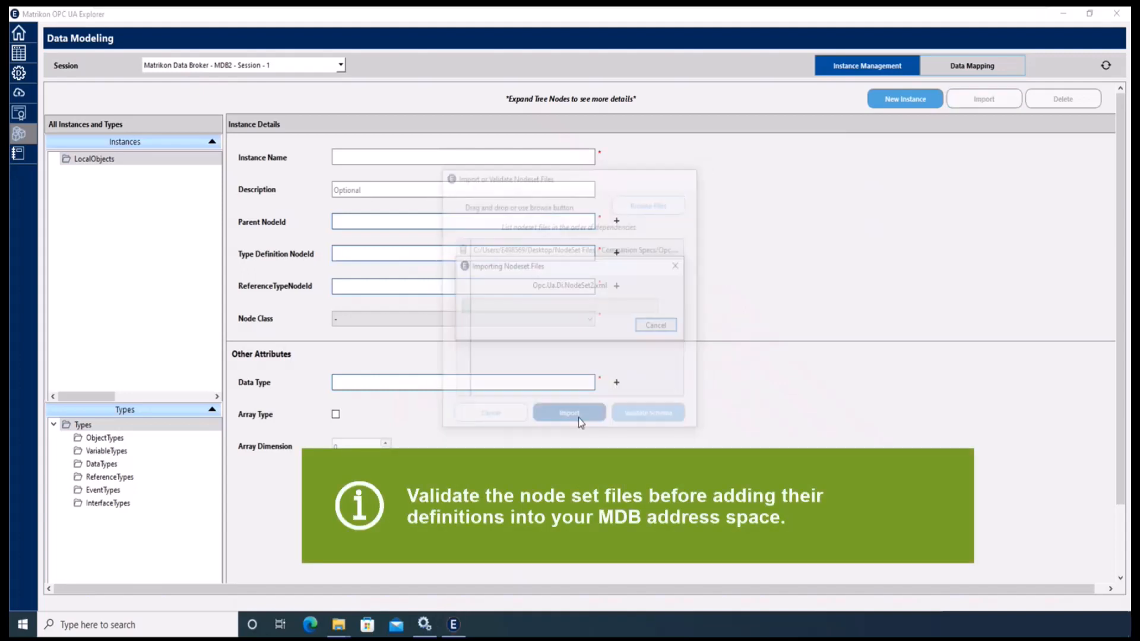
click(570, 412)
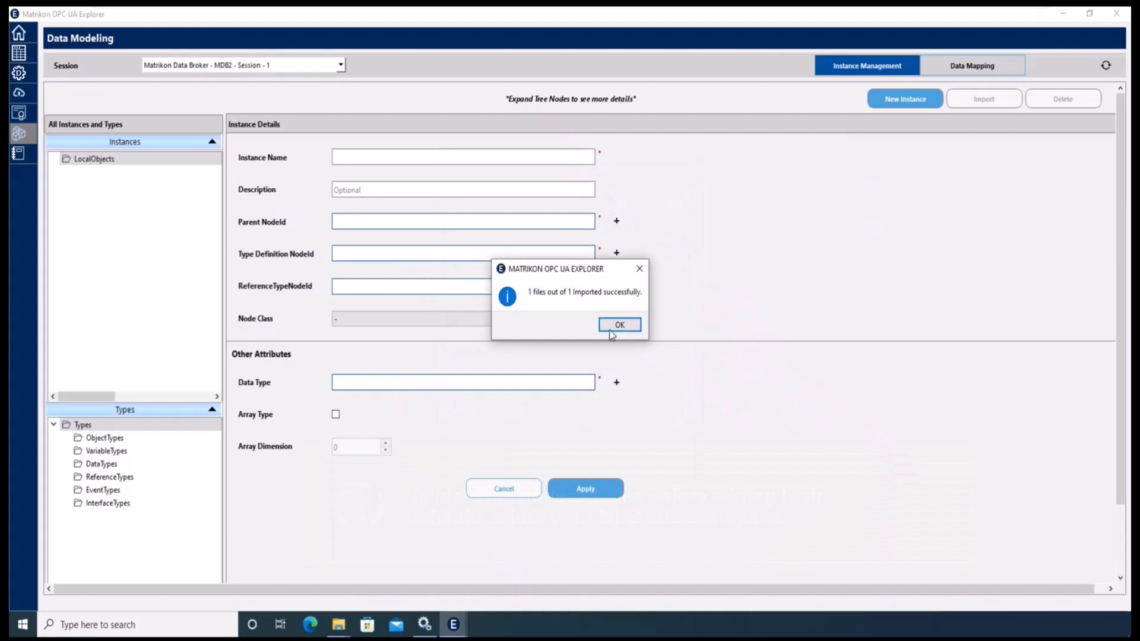
click(619, 325)
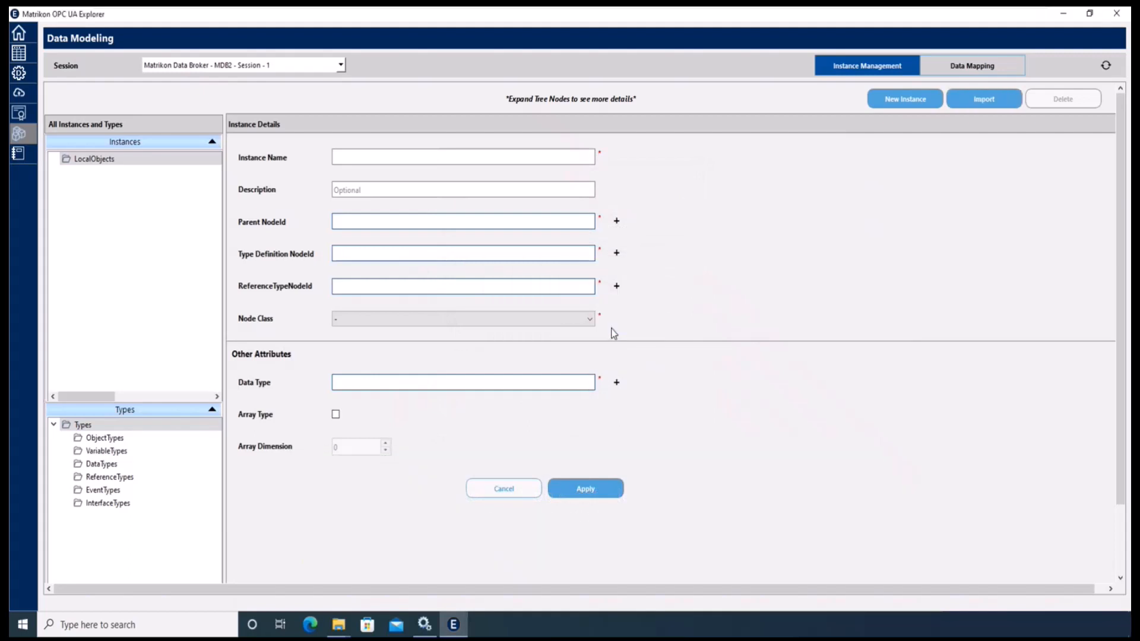
mouse_move(703, 352)
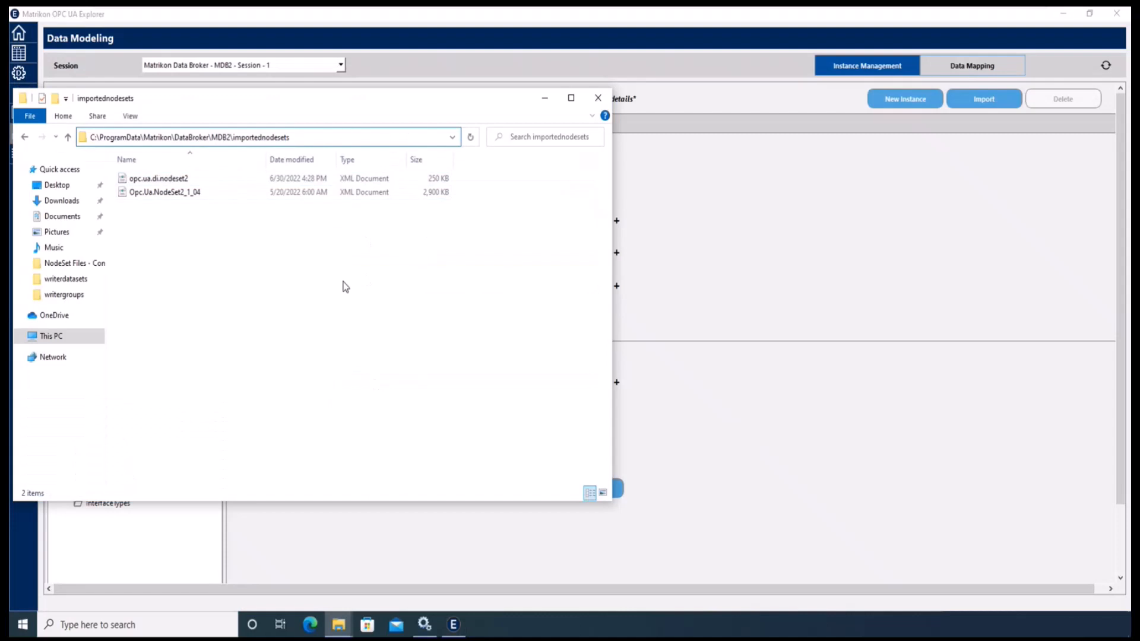
mouse_move(351, 375)
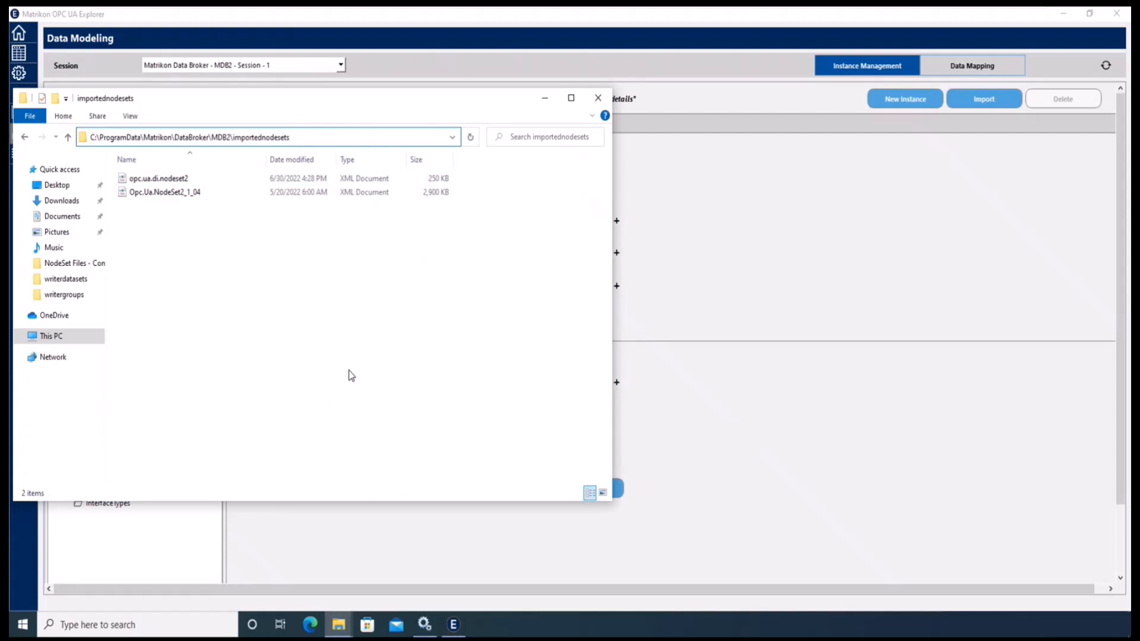
click(158, 178)
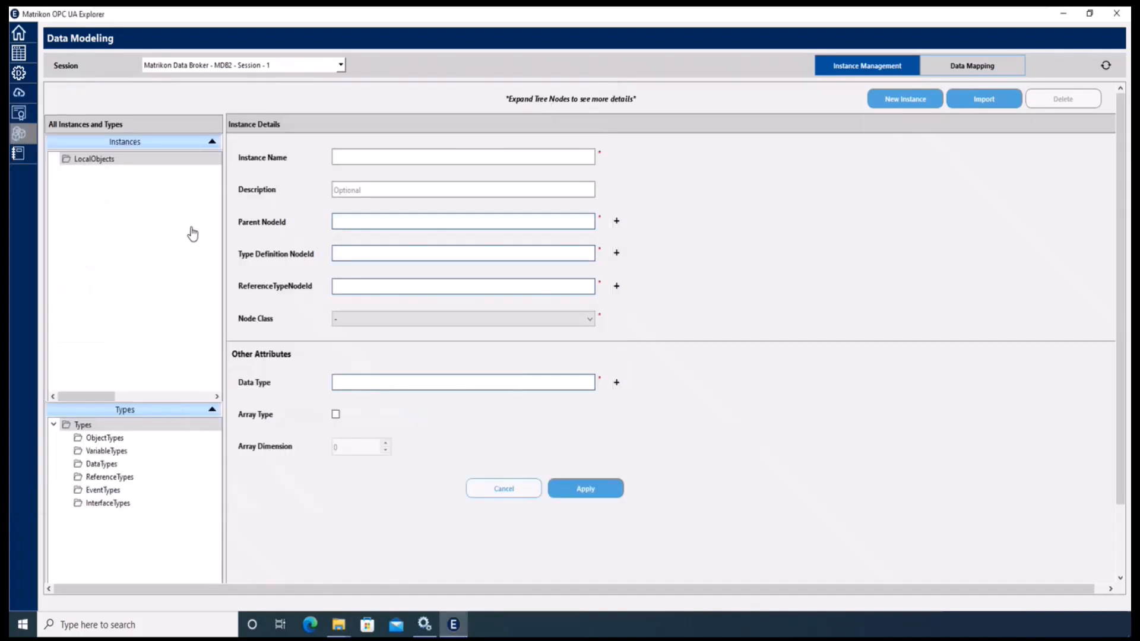
mouse_move(19, 53)
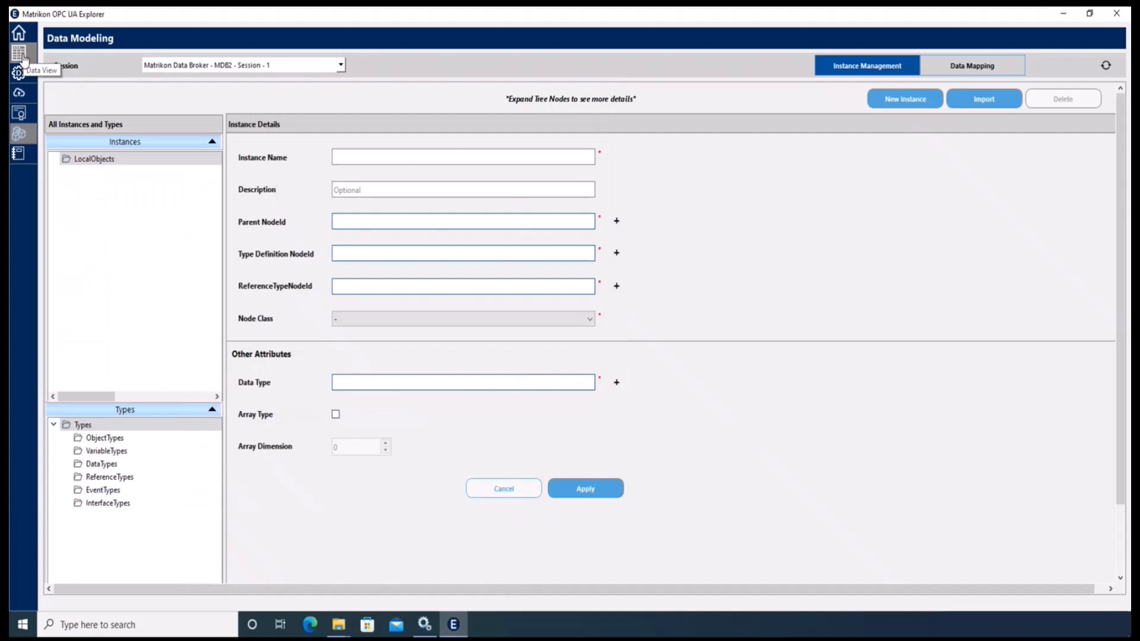
In Data View, expand ModelerConfig and select GetImportedNodeSetFileNames
click(18, 52)
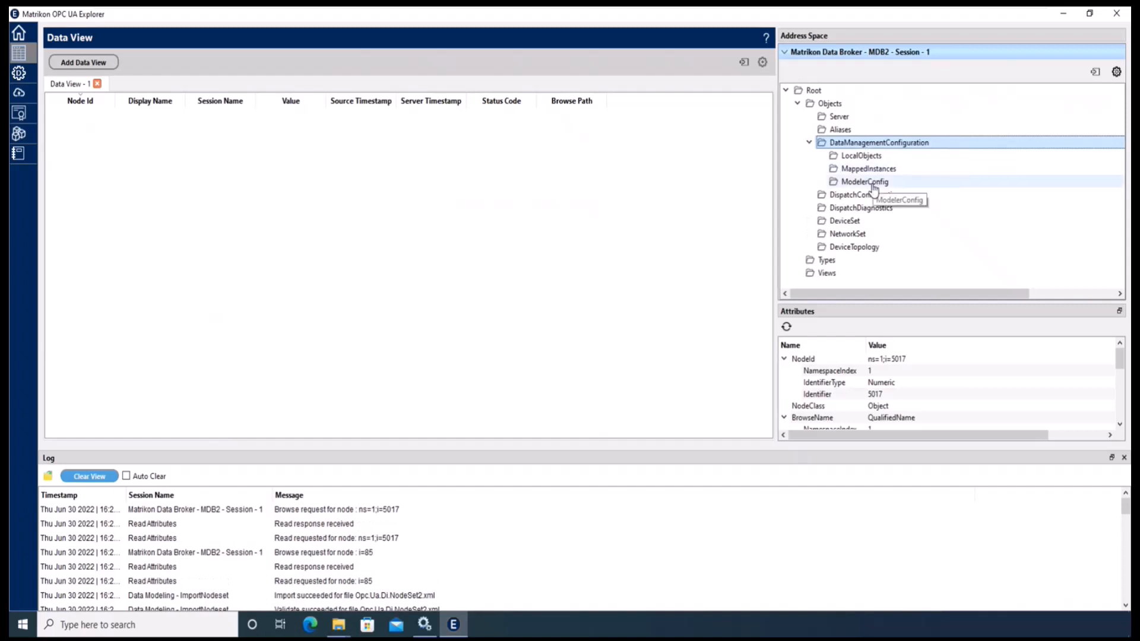
click(864, 181)
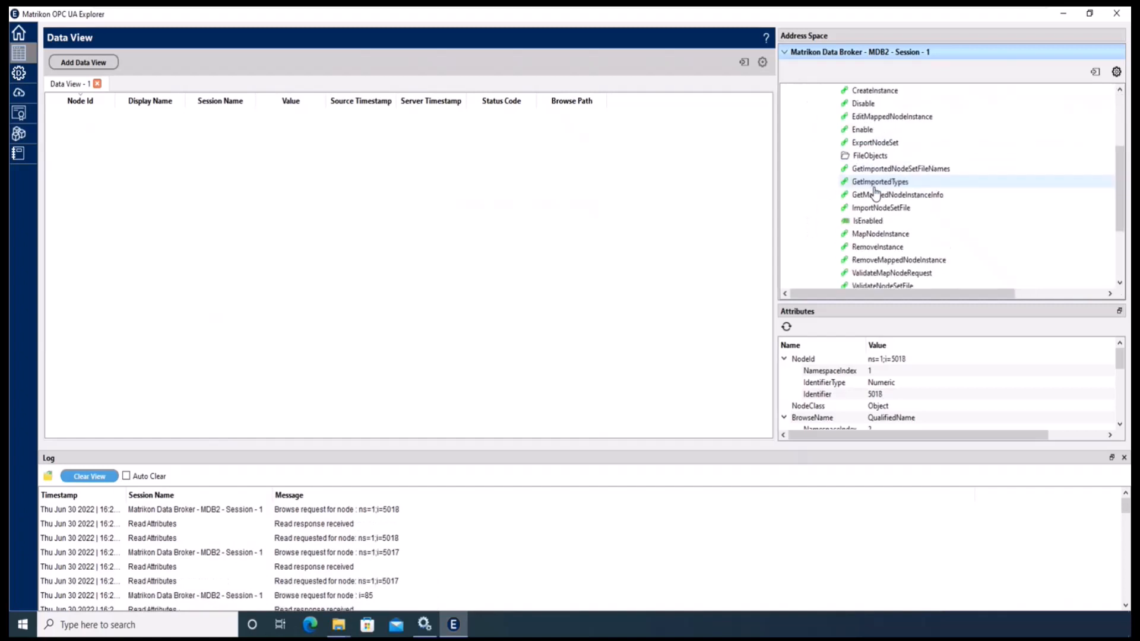
click(901, 168)
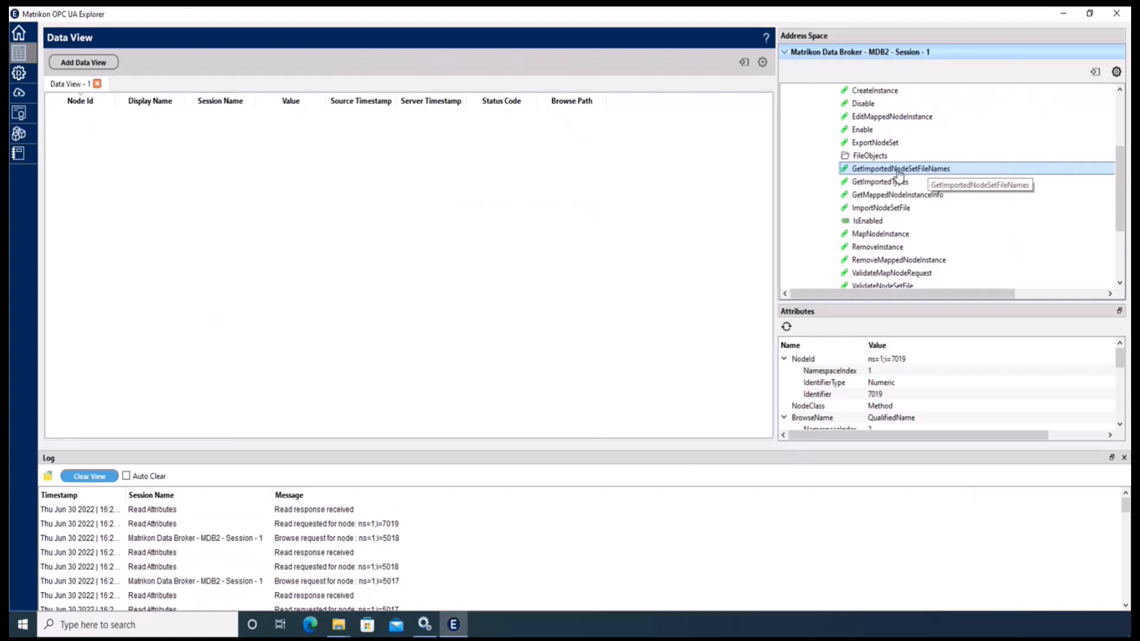
Call GetImportedNodeSetFileNames, check opc.ua.di.nodeset2.xml in the output, and close the dialog
double_click(900, 168)
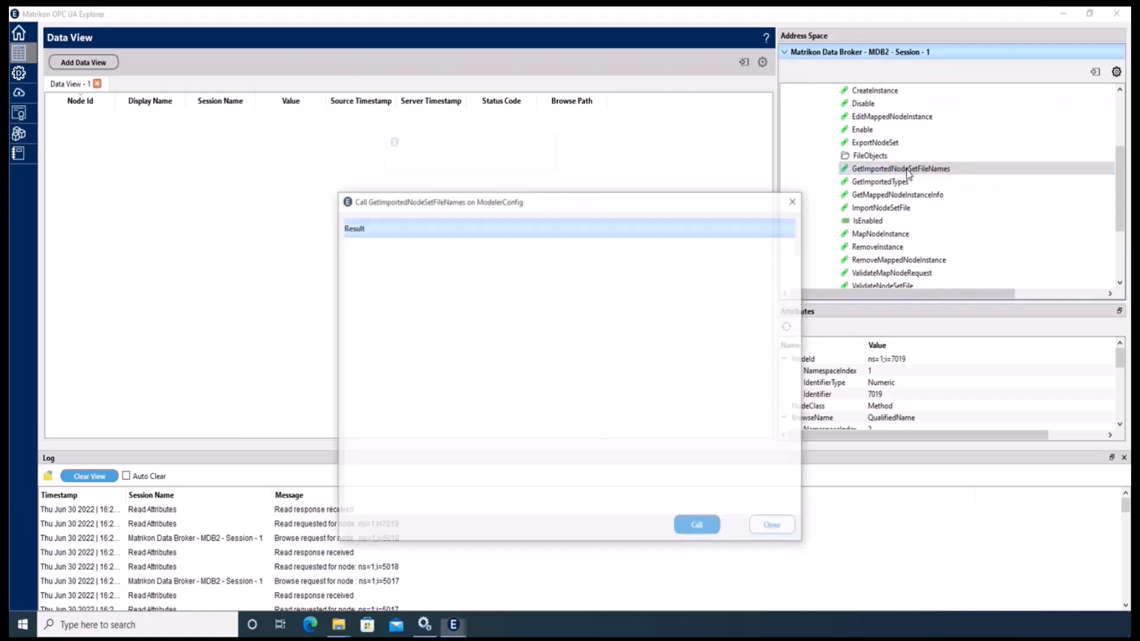
click(696, 525)
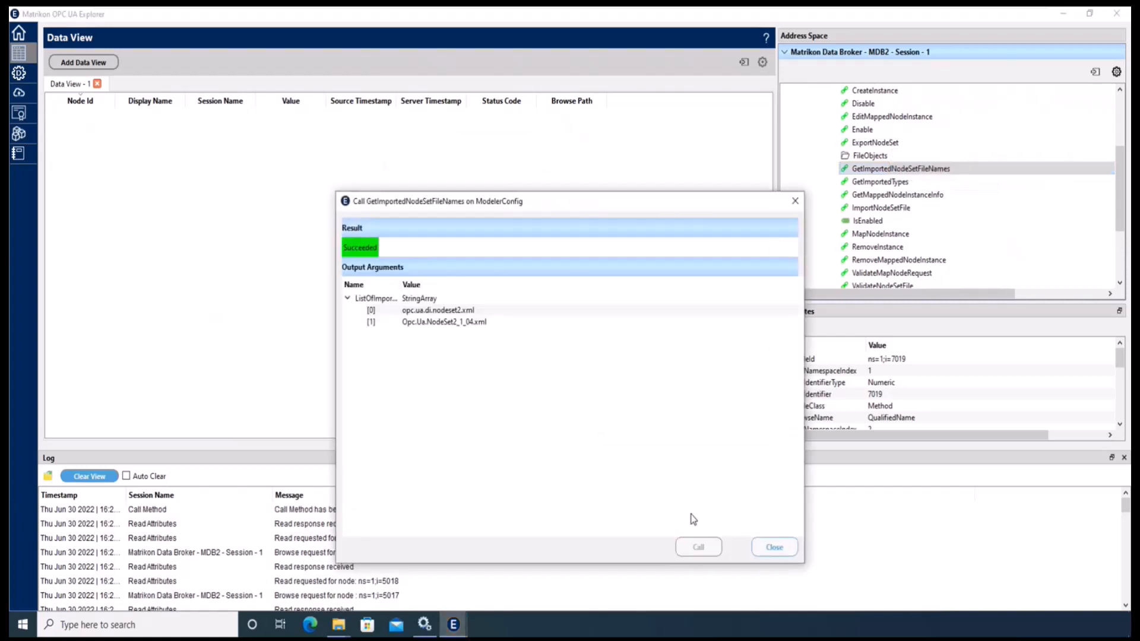
click(438, 310)
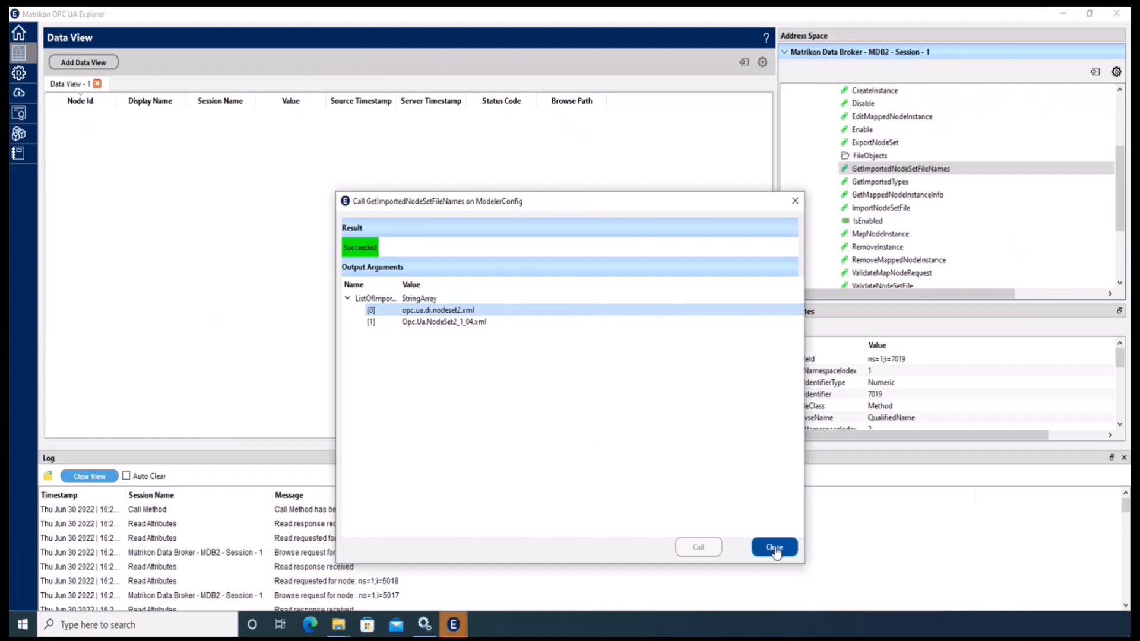
click(774, 547)
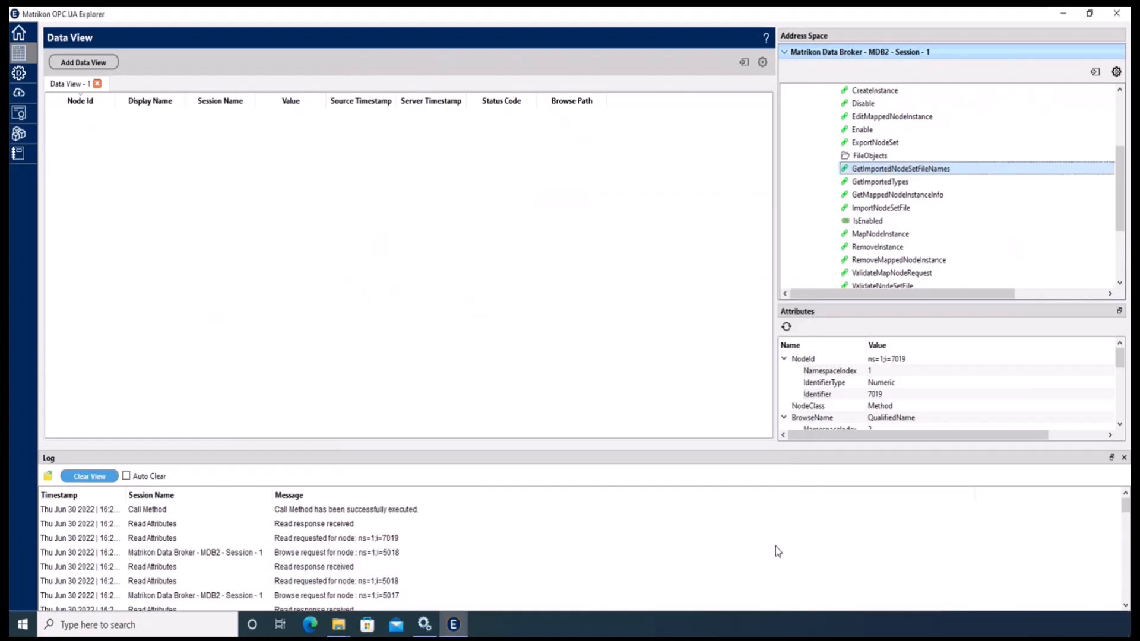